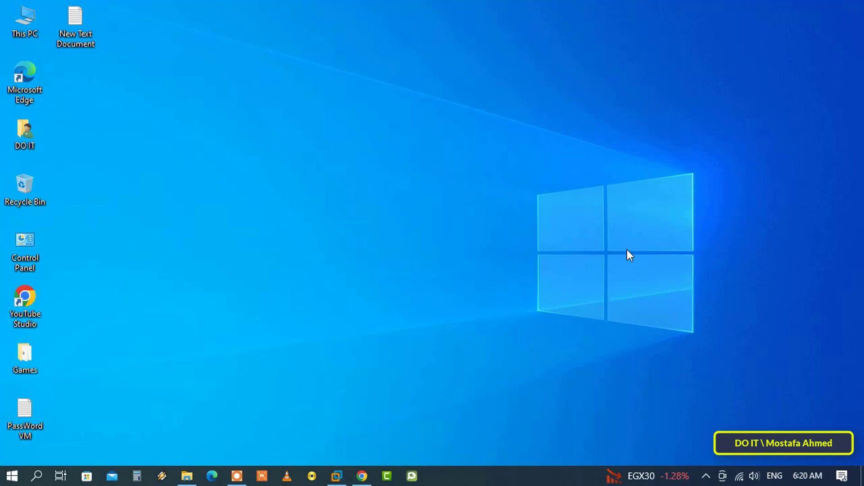
# Start the Create Shortcut wizard from the desktop's New menu
pyautogui.rightClick(429, 201)
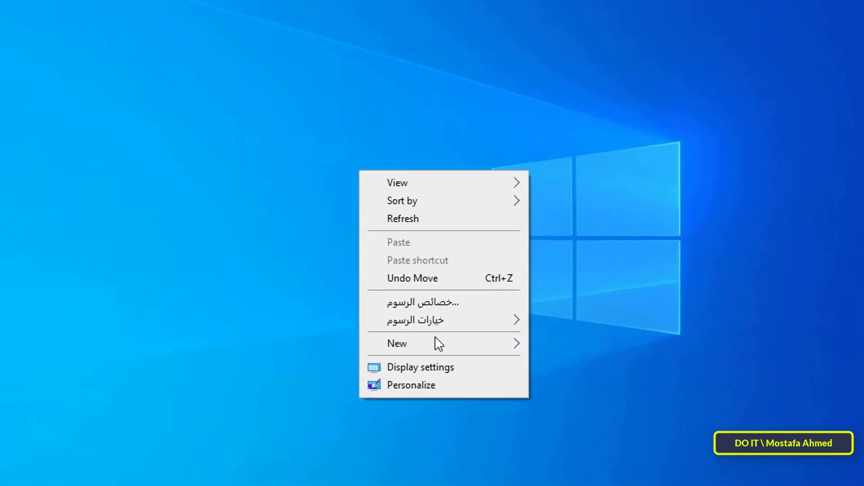
pyautogui.click(395, 344)
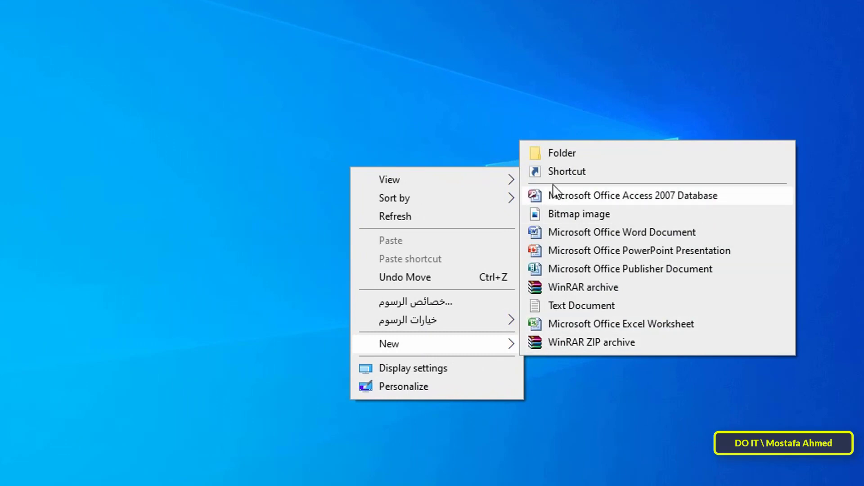
pyautogui.moveTo(598, 174)
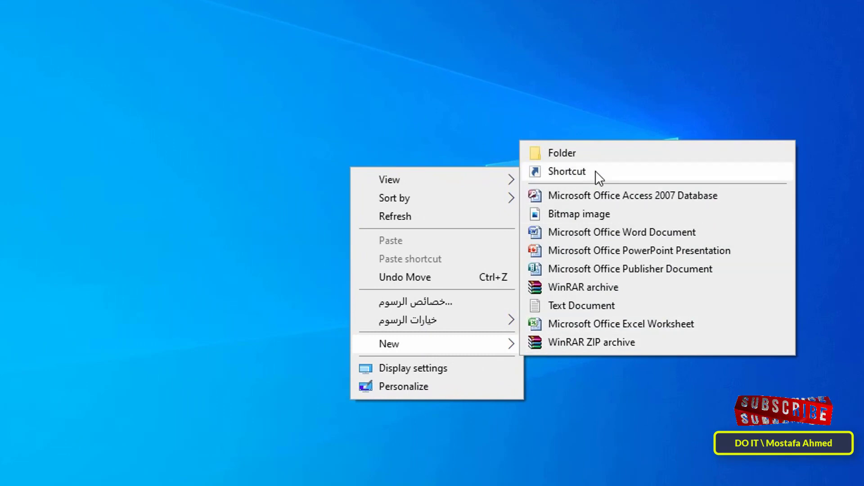
pyautogui.click(566, 171)
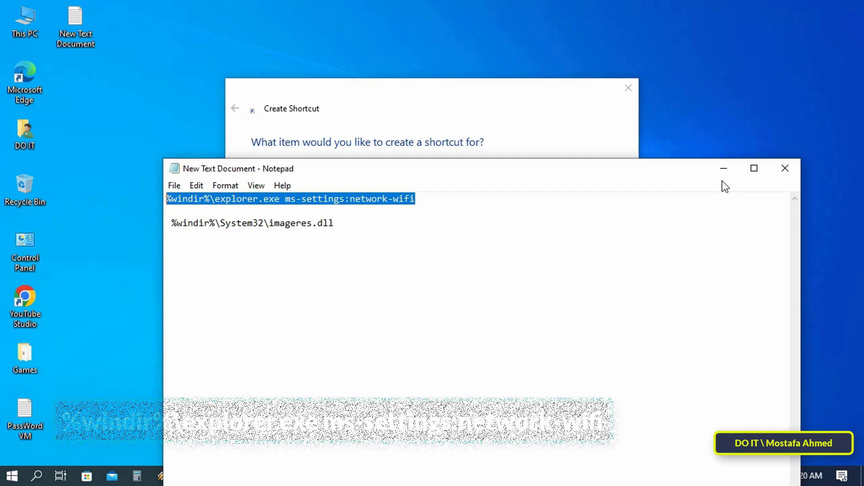
pyautogui.moveTo(724, 168)
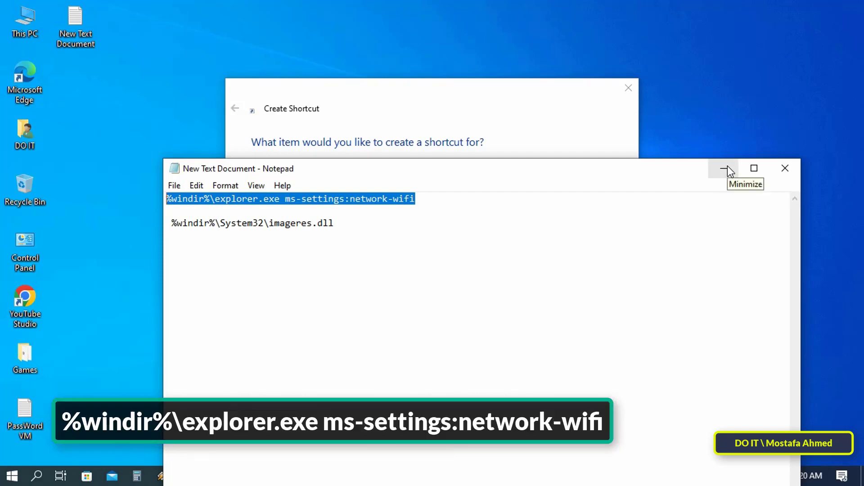
# Set the shortcut location to %windir%\explorer.exe ms-settings:network-wifi
pyautogui.click(728, 168)
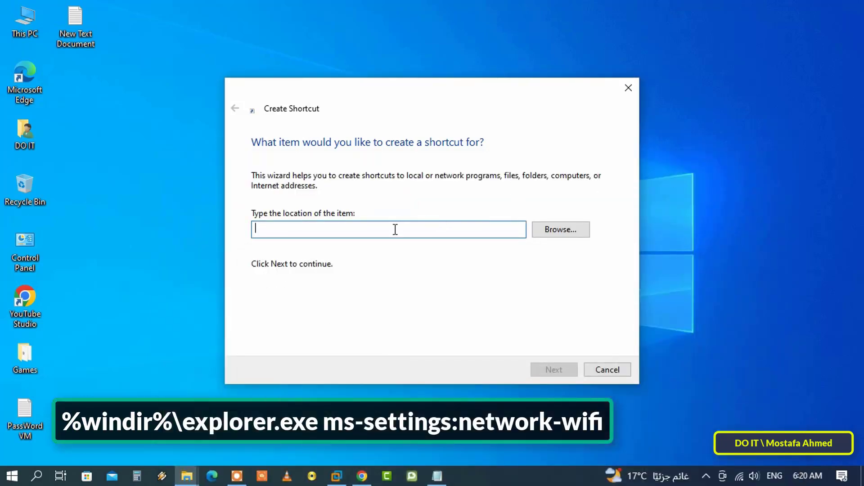
pyautogui.write('%windir%\\explorer.exe ms-settings:network-wifi')
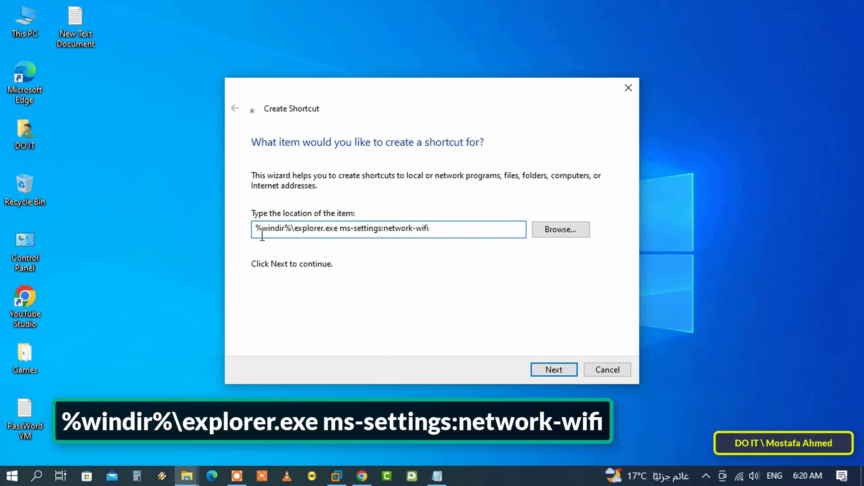
pyautogui.moveTo(553, 369)
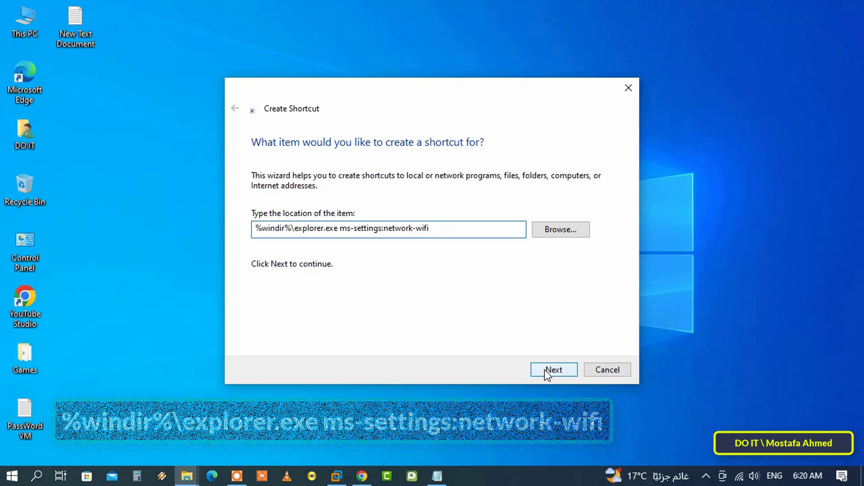
# Name the shortcut 'WIFI Setting' and finish creating it on the desktop
pyautogui.click(552, 369)
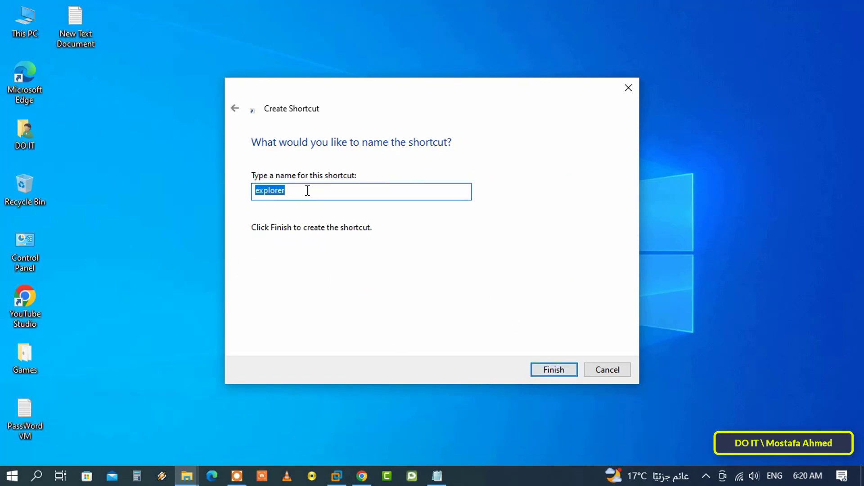
pyautogui.write('W')
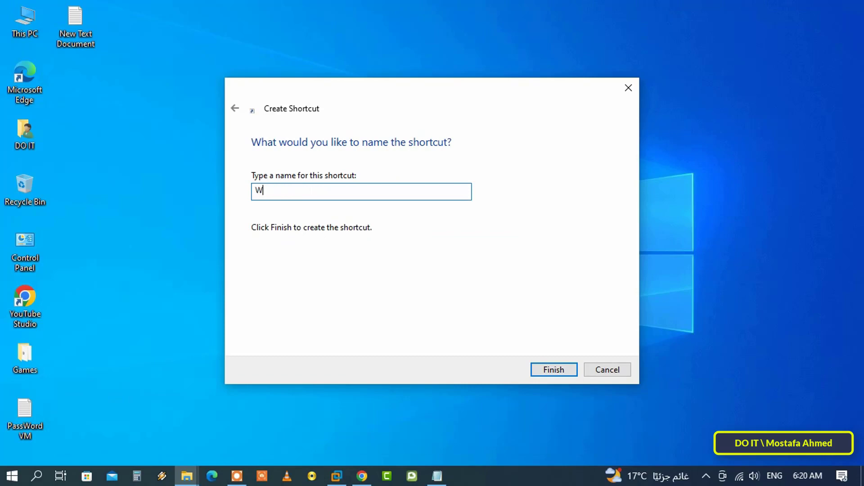
pyautogui.write('IFI')
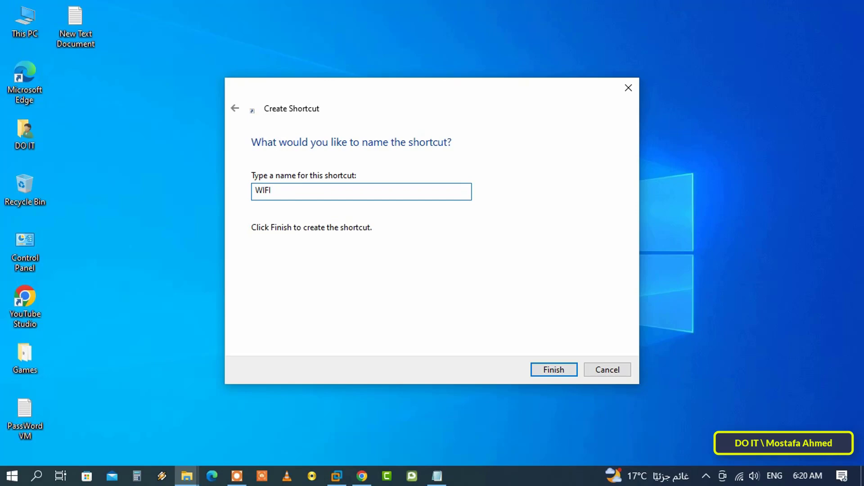
pyautogui.write('Setting')
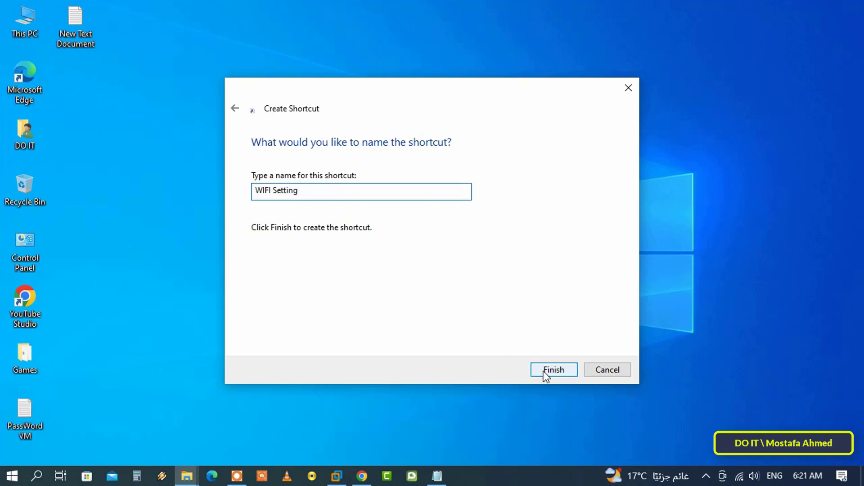
pyautogui.click(553, 370)
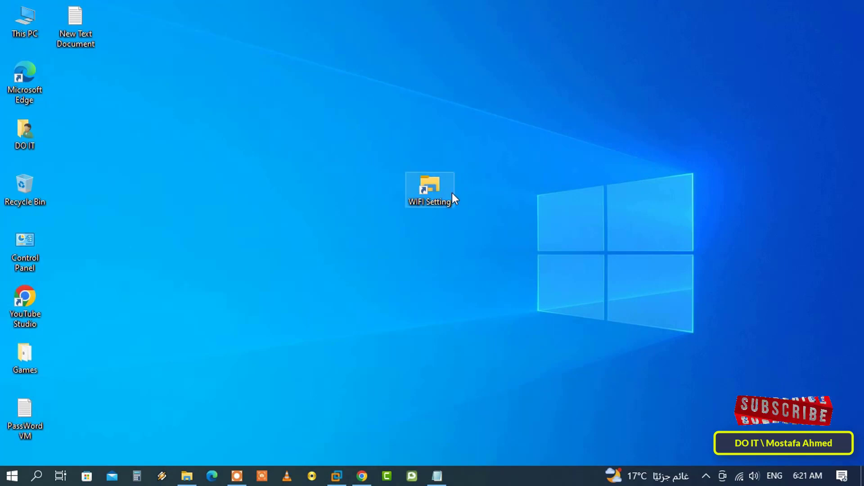
pyautogui.moveTo(445, 186)
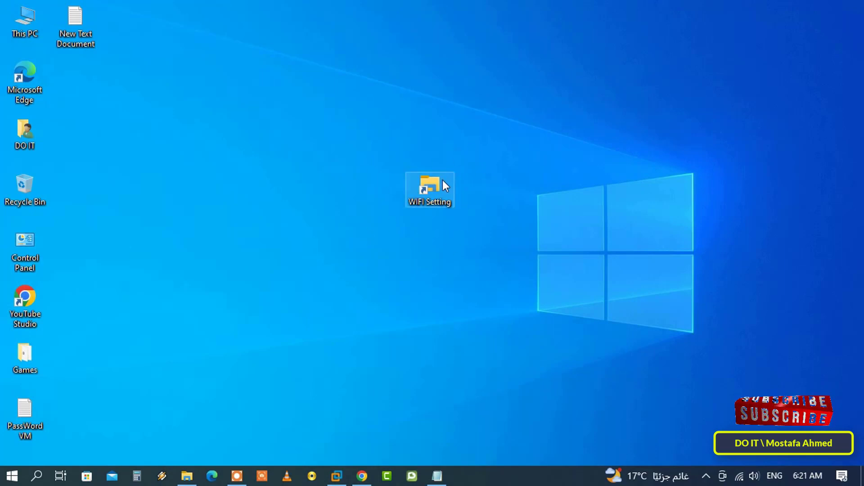
pyautogui.moveTo(437, 270)
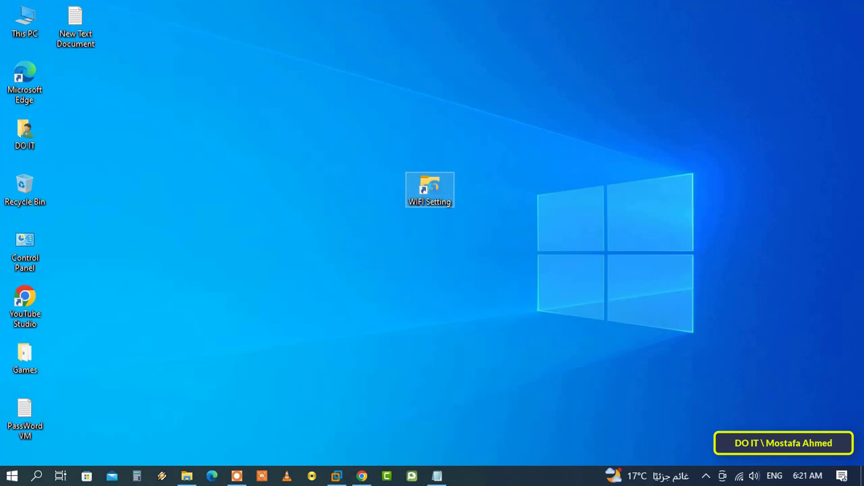
# Bring up the WIFI Setting shortcut's Change Icon dialog and copy the imageres.dll path from Notepad
pyautogui.rightClick(430, 190)
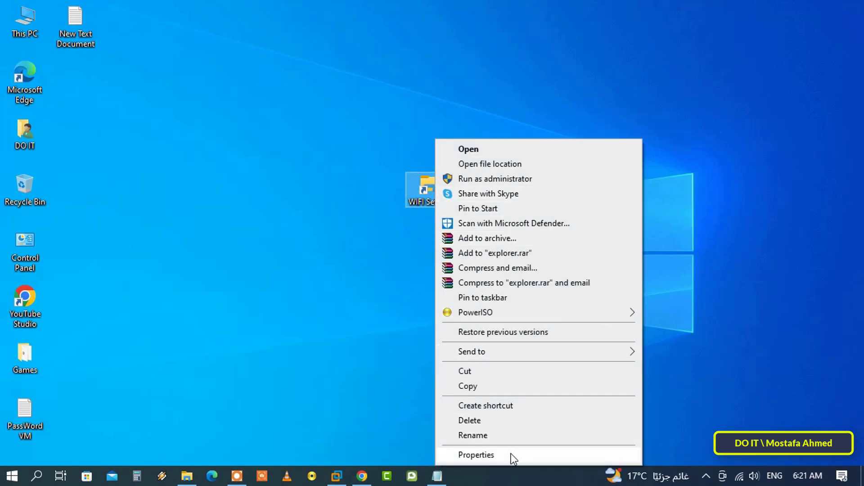
pyautogui.click(475, 454)
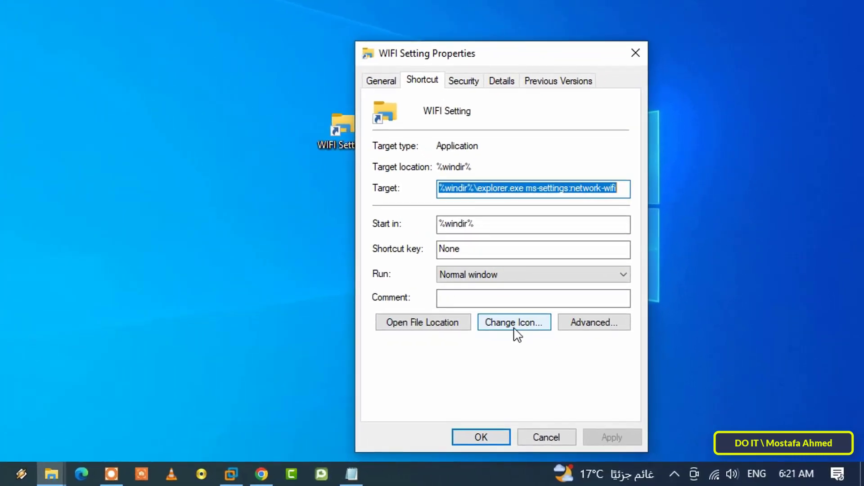
pyautogui.click(513, 321)
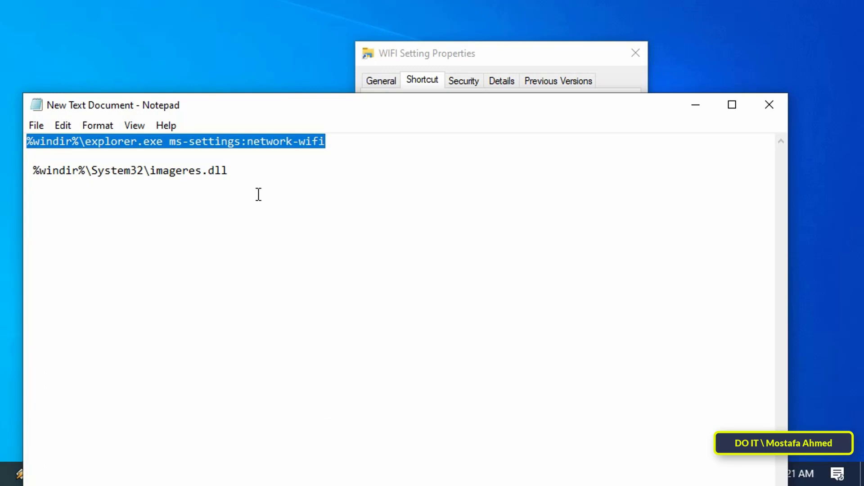
pyautogui.rightClick(130, 170)
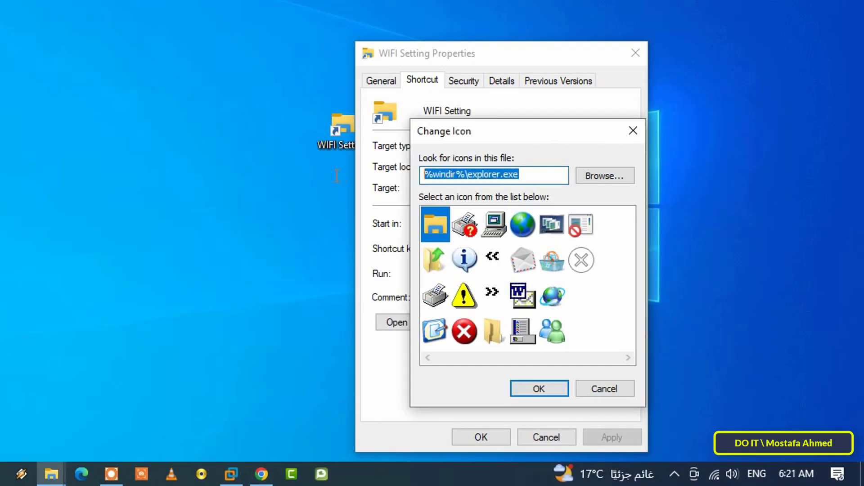
# Give the shortcut the signal-bars icon from %windir%\System32\imageres.dll and apply it
pyautogui.write('%windir%\\System32\\imageres.dll')
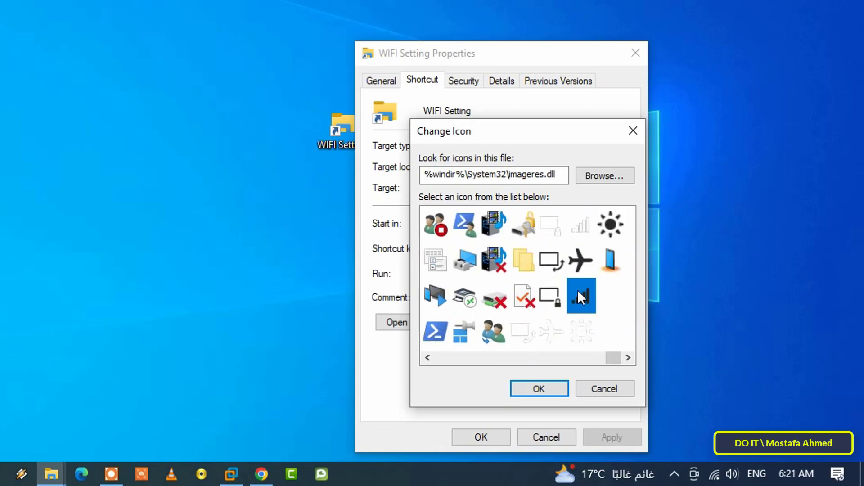
pyautogui.click(538, 388)
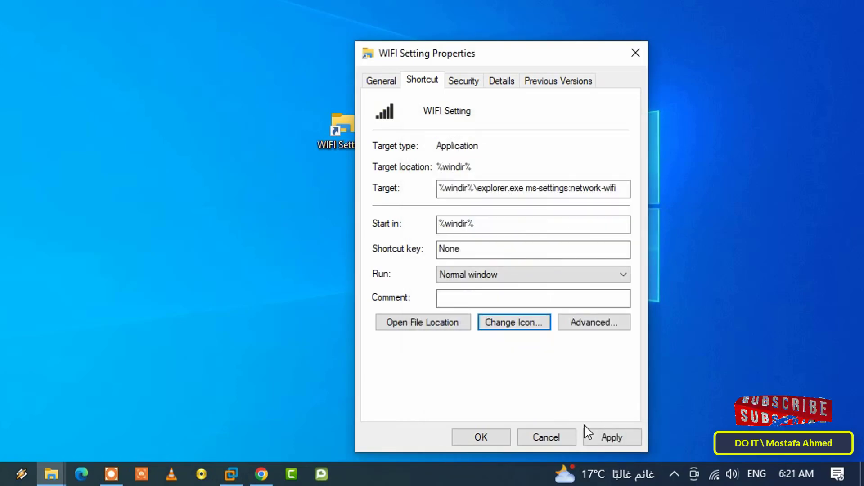
pyautogui.click(479, 437)
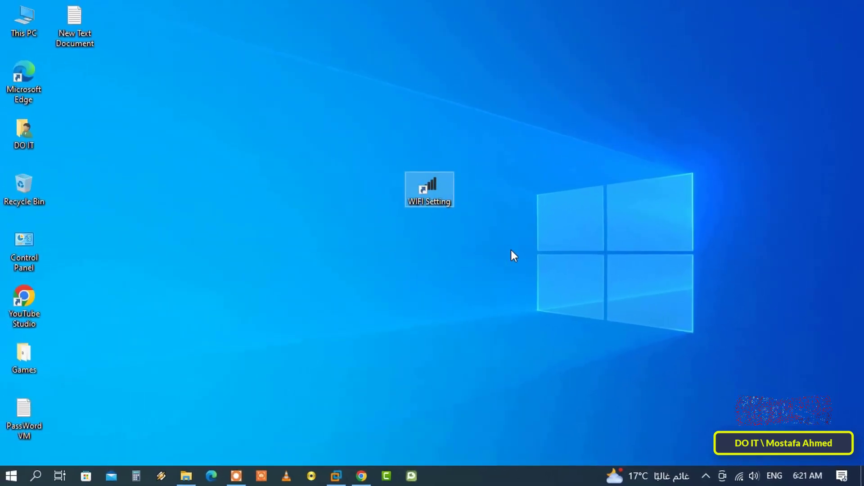
# Launch the WIFI Setting shortcut to reach the Wi-Fi settings page
pyautogui.doubleClick(429, 189)
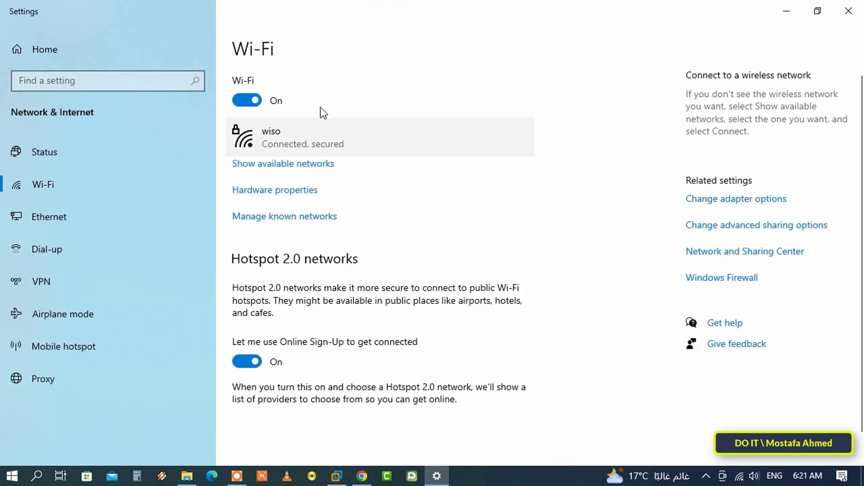
pyautogui.moveTo(301, 428)
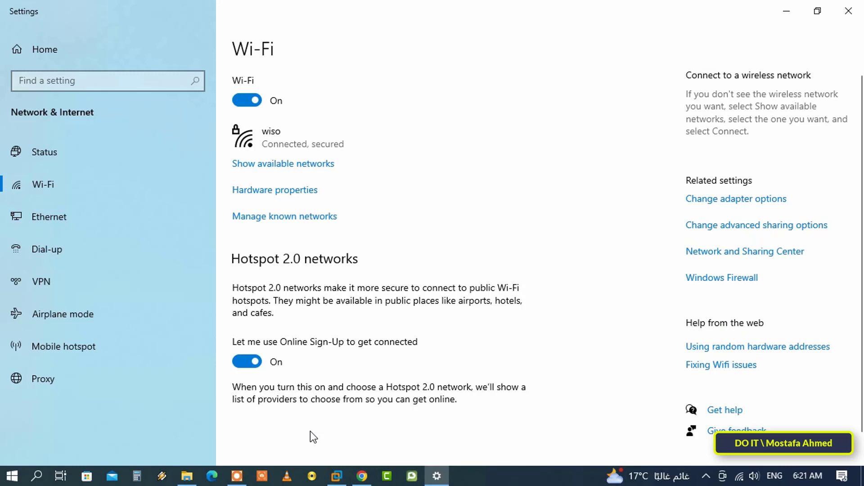
pyautogui.moveTo(311, 436)
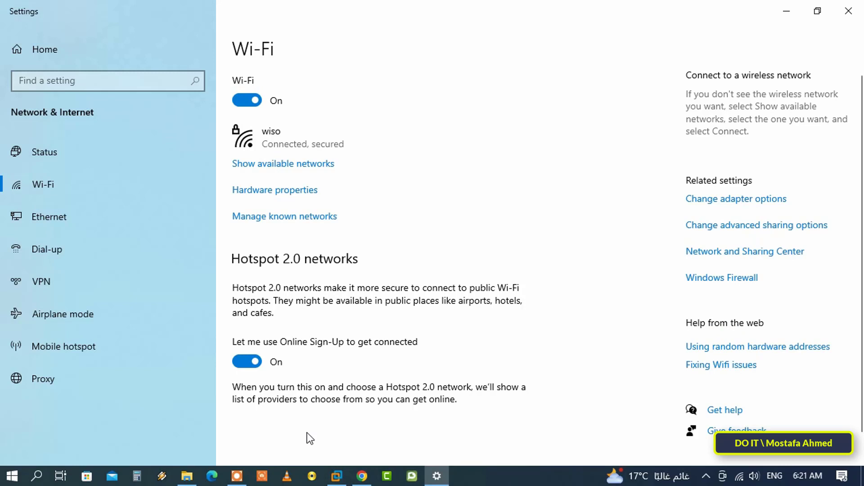